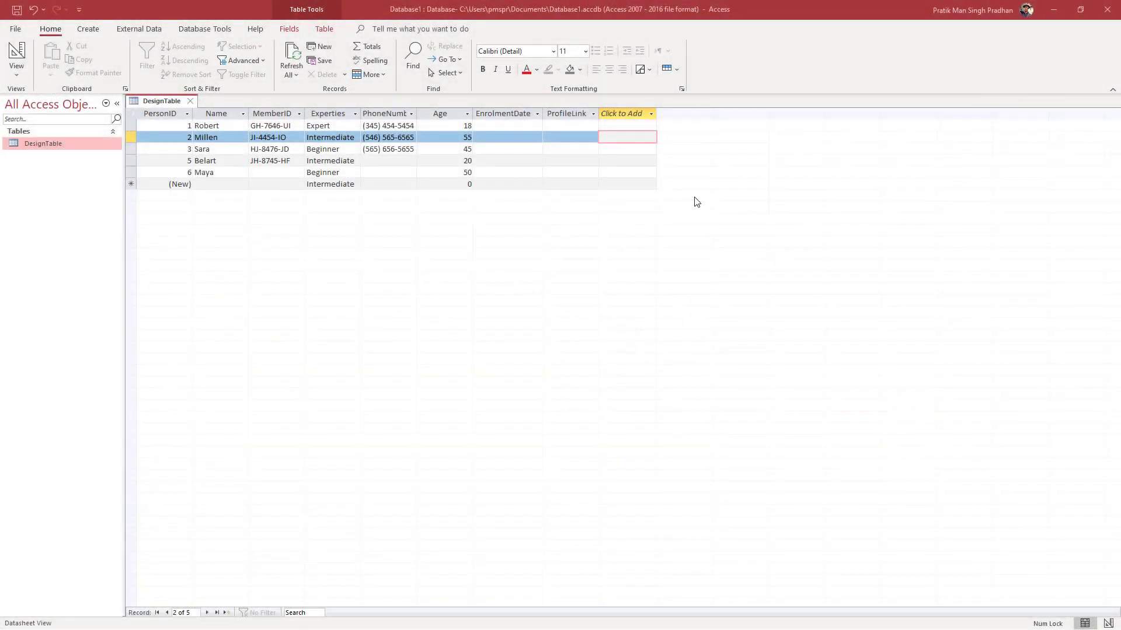
- Give the first record an enrolment date of 27 November 2021 via the date picker
left_click(505, 125)
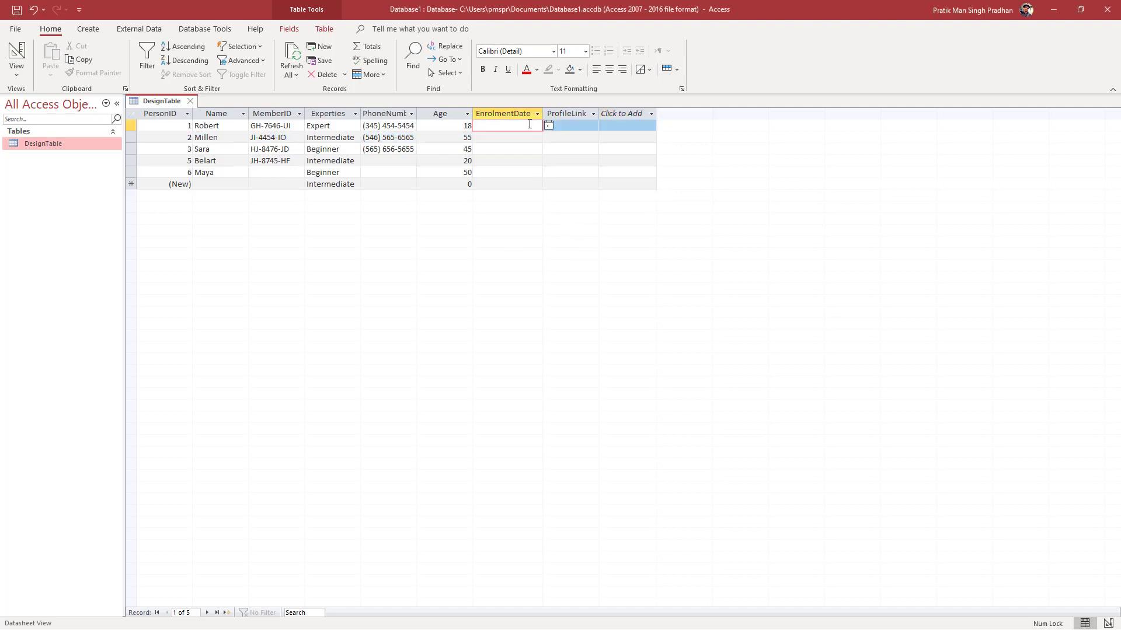
left_click(548, 126)
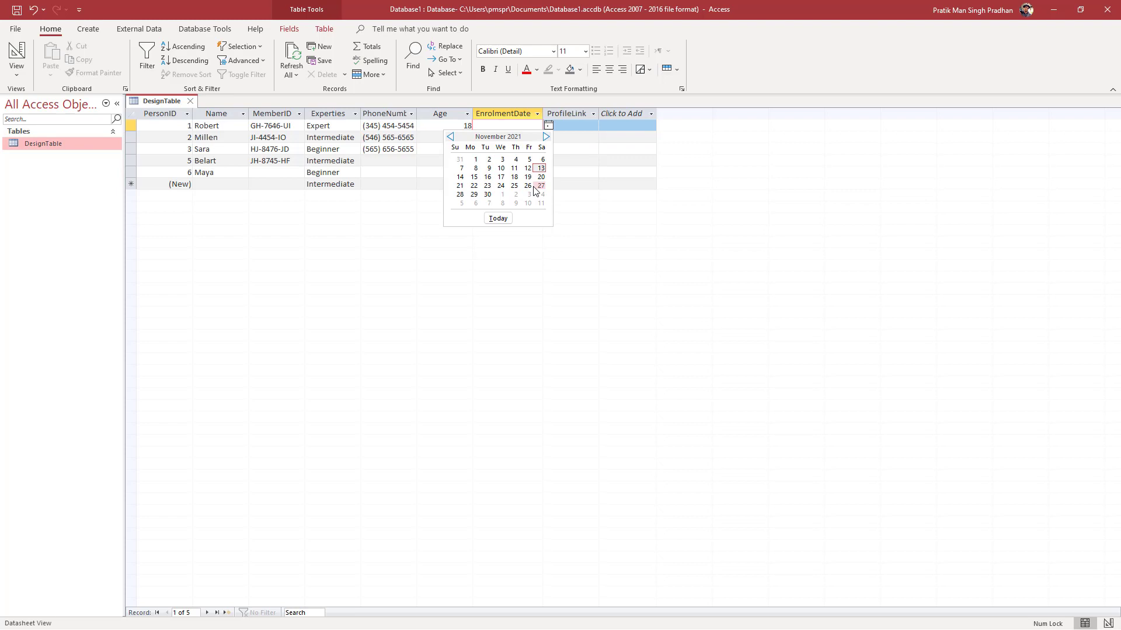
left_click(541, 186)
type("11/1/2021")
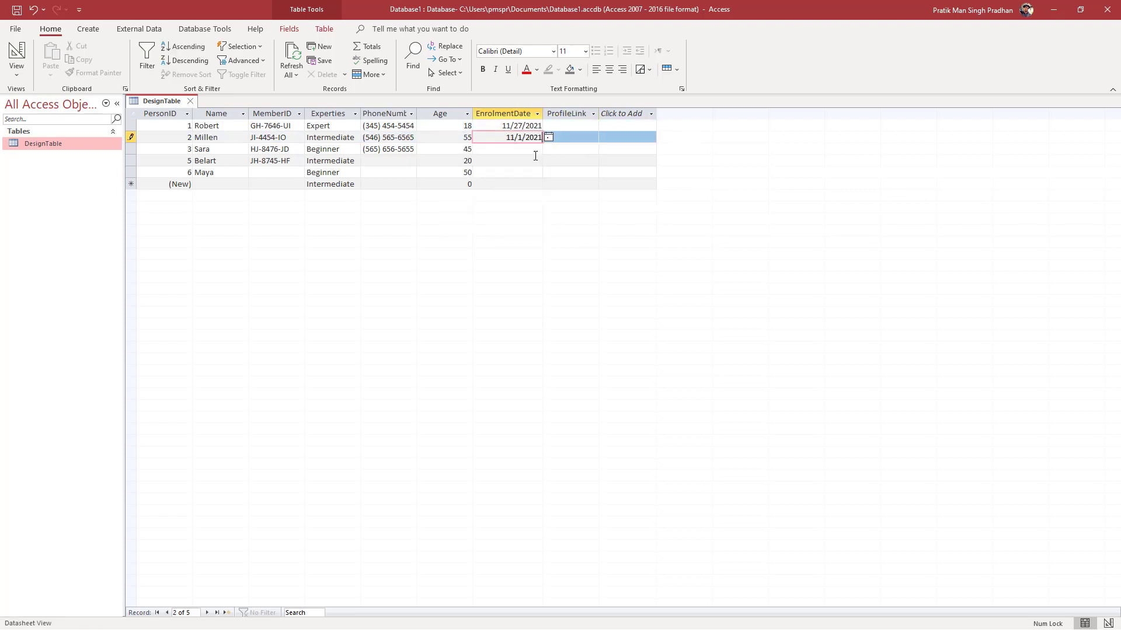
left_click(567, 148)
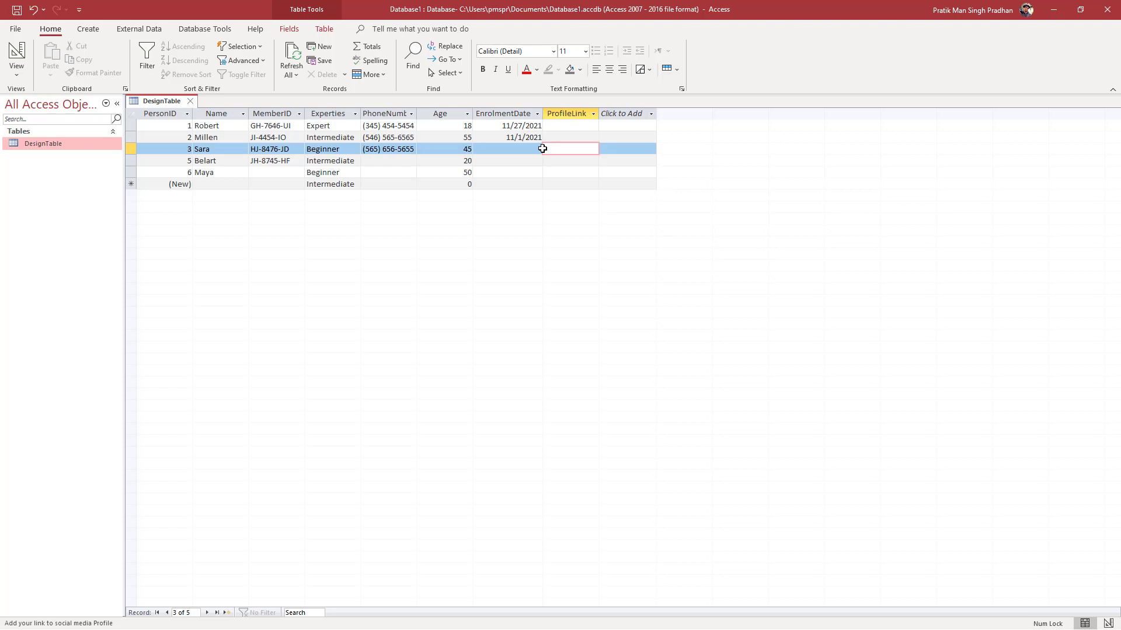
- Revisit the first and fourth records' EnrolmentDate cells in the datasheet
left_click(520, 125)
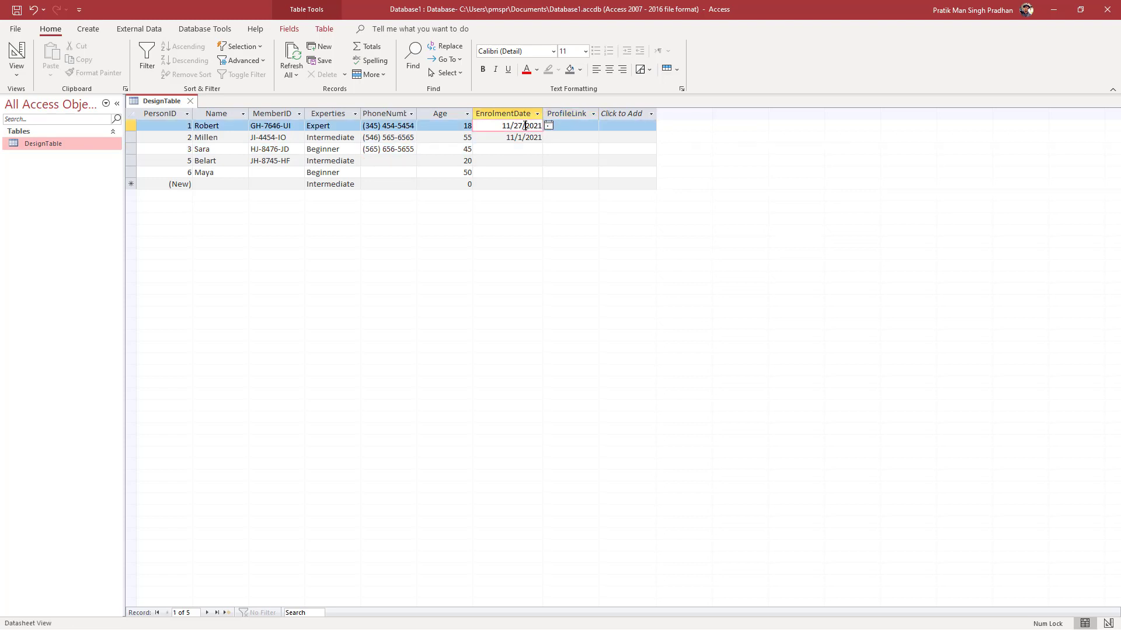
left_click(523, 138)
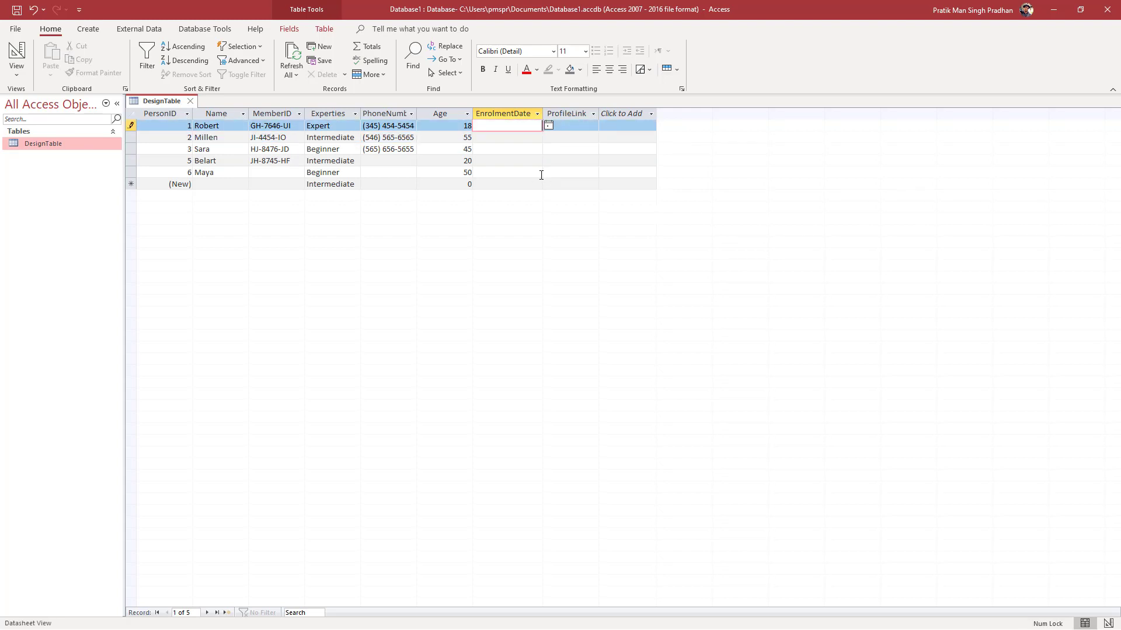
left_click(508, 160)
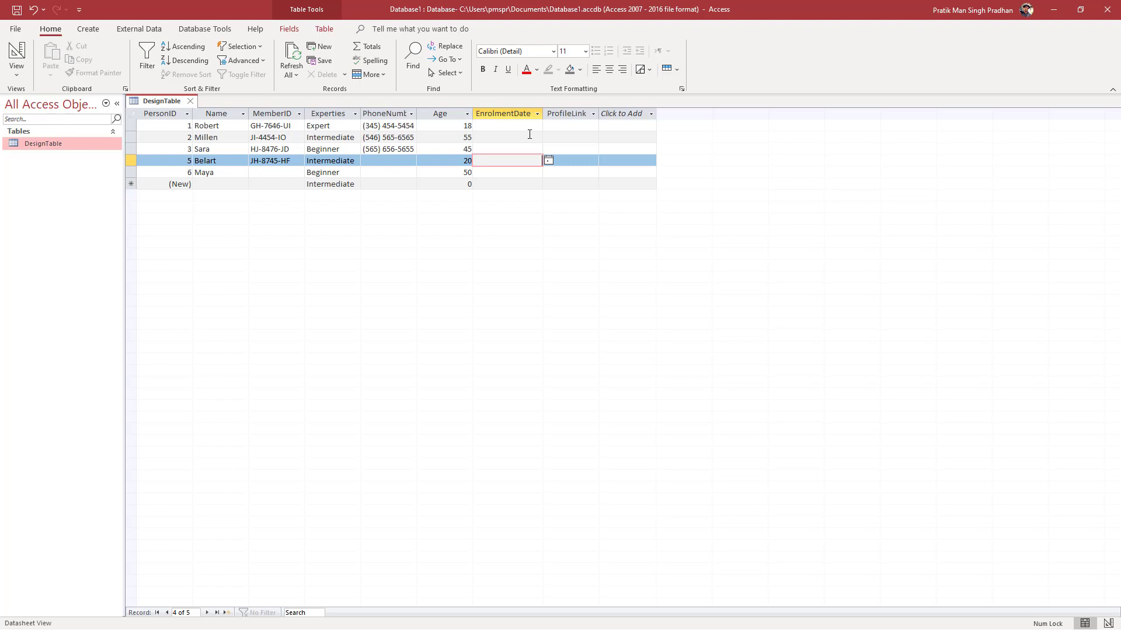
left_click(548, 126)
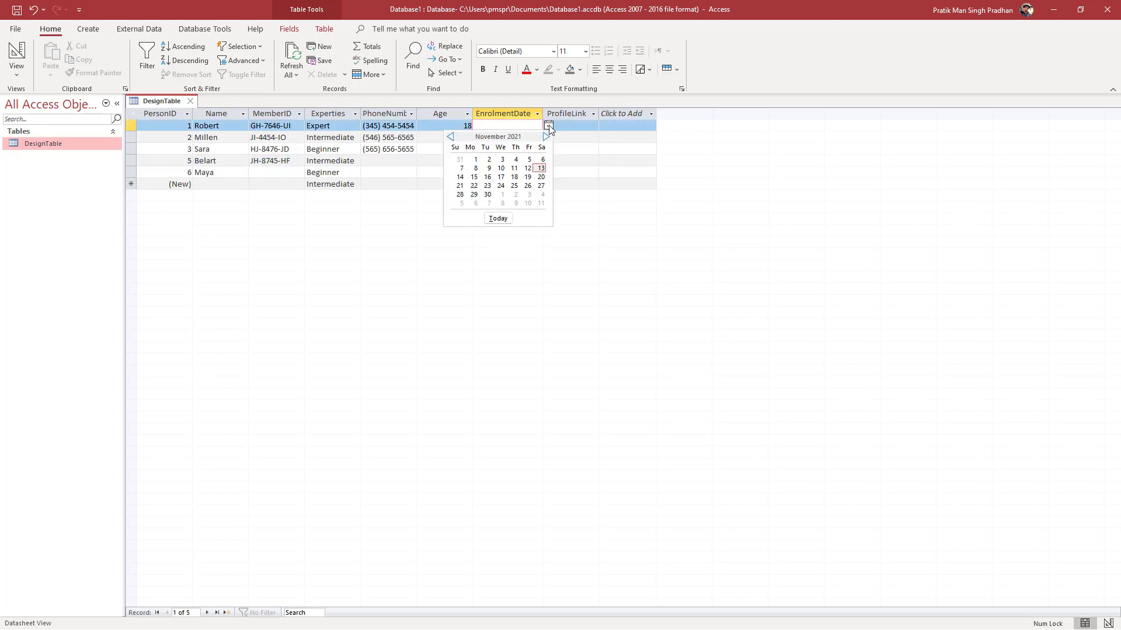
mouse_move(540, 168)
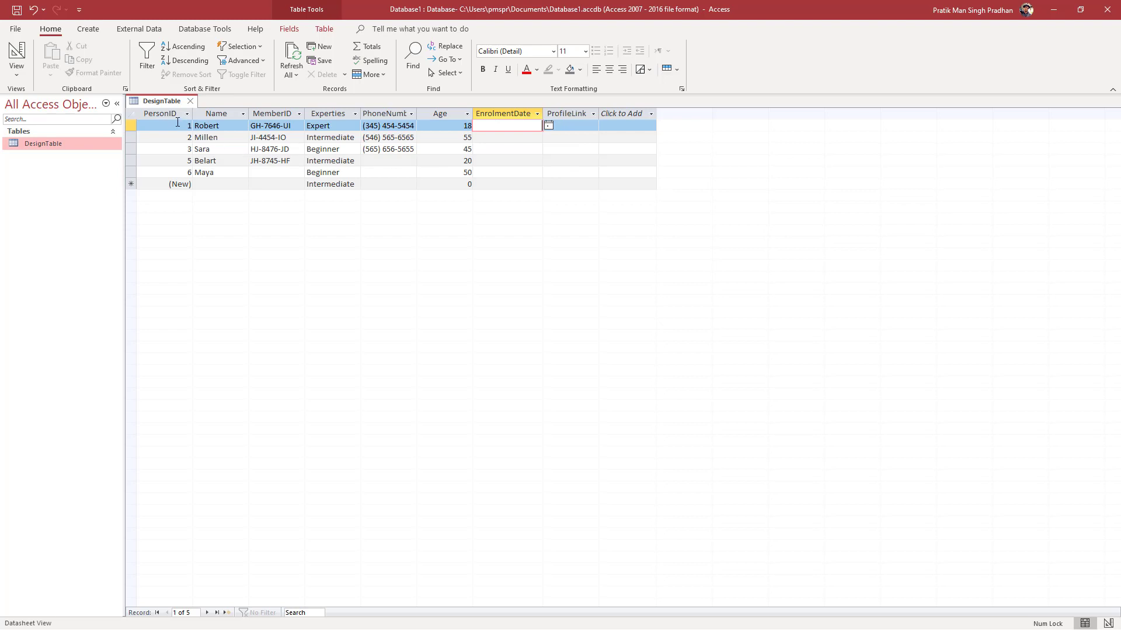
mouse_move(171, 106)
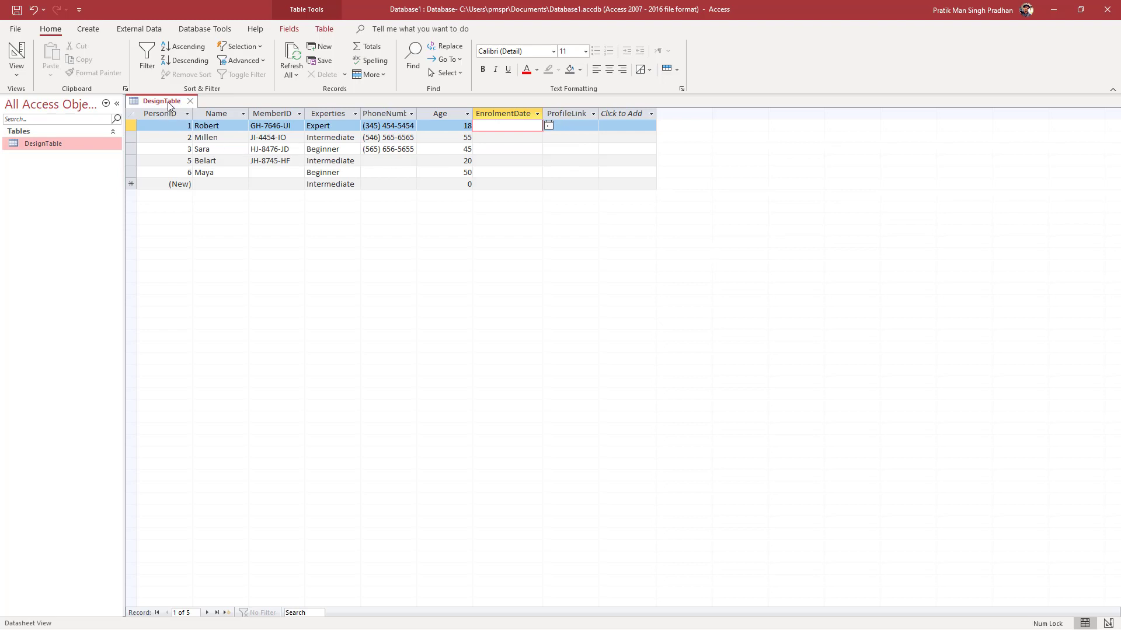
- In design view, bring up the Expression Builder for EnrolmentDate's Validation Rule
left_click(15, 55)
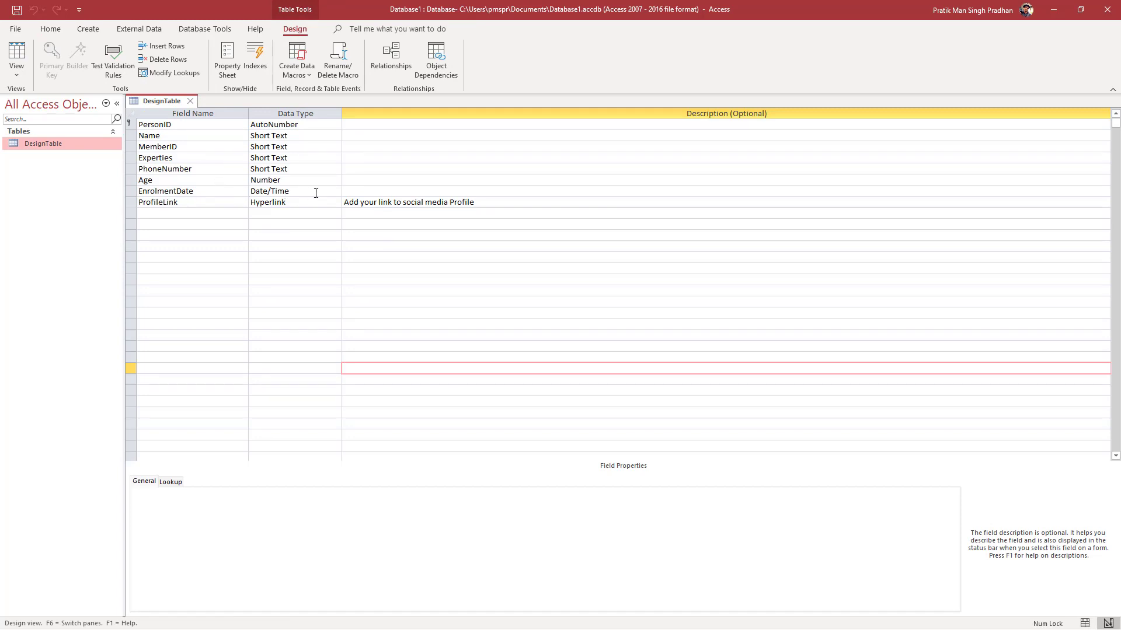
left_click(293, 190)
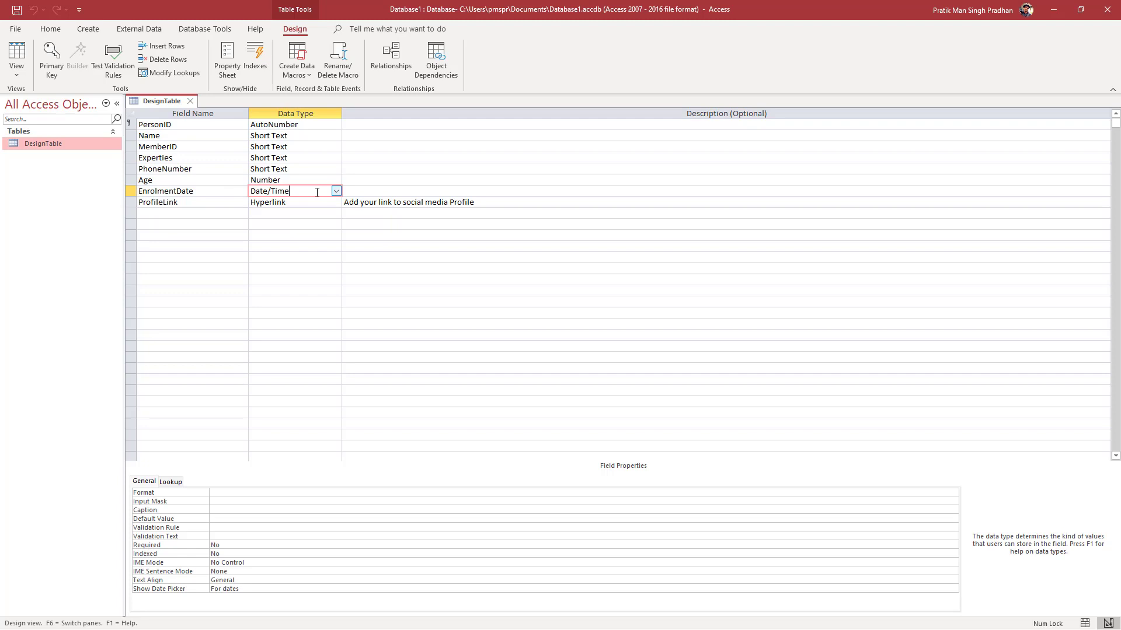
mouse_move(209, 530)
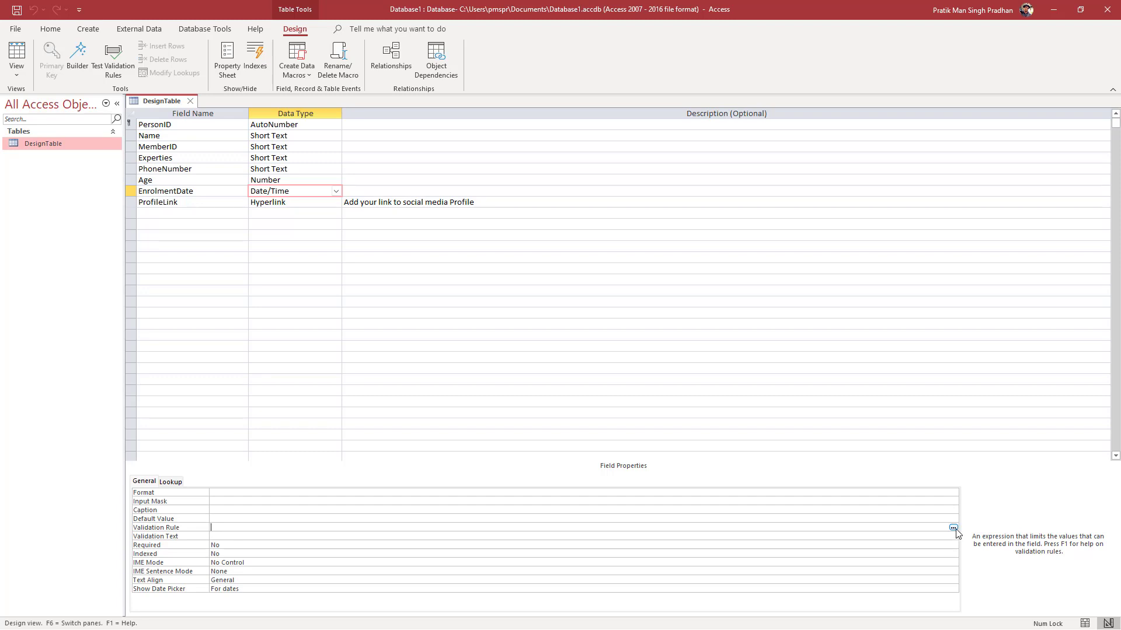
left_click(952, 527)
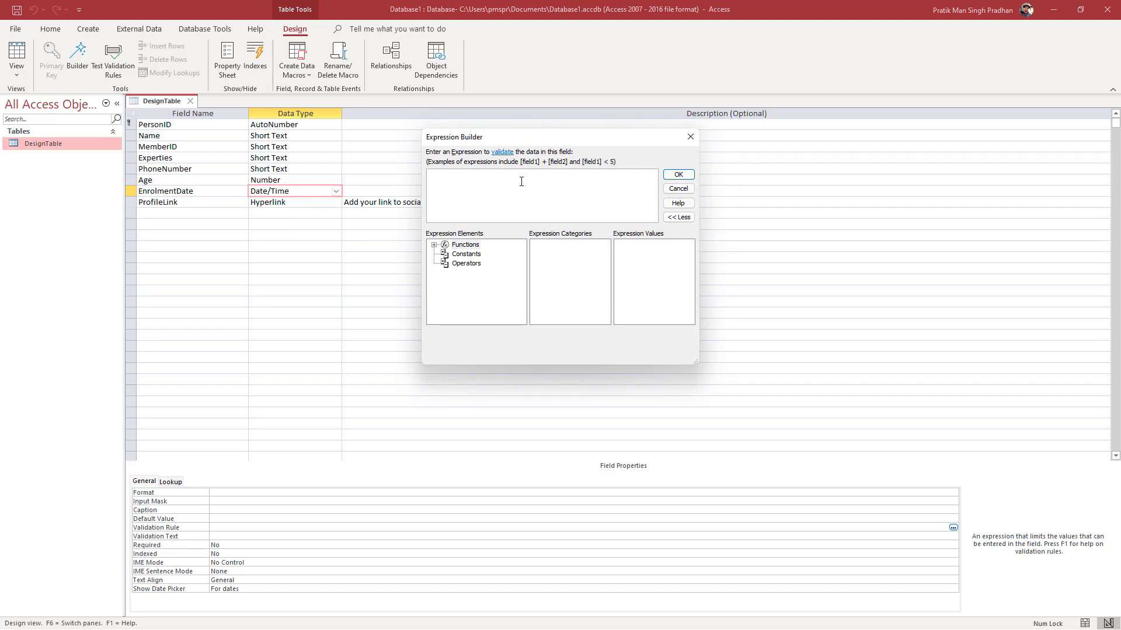
- Enter the expression <=Date() and accept it as the validation rule
left_click(500, 179)
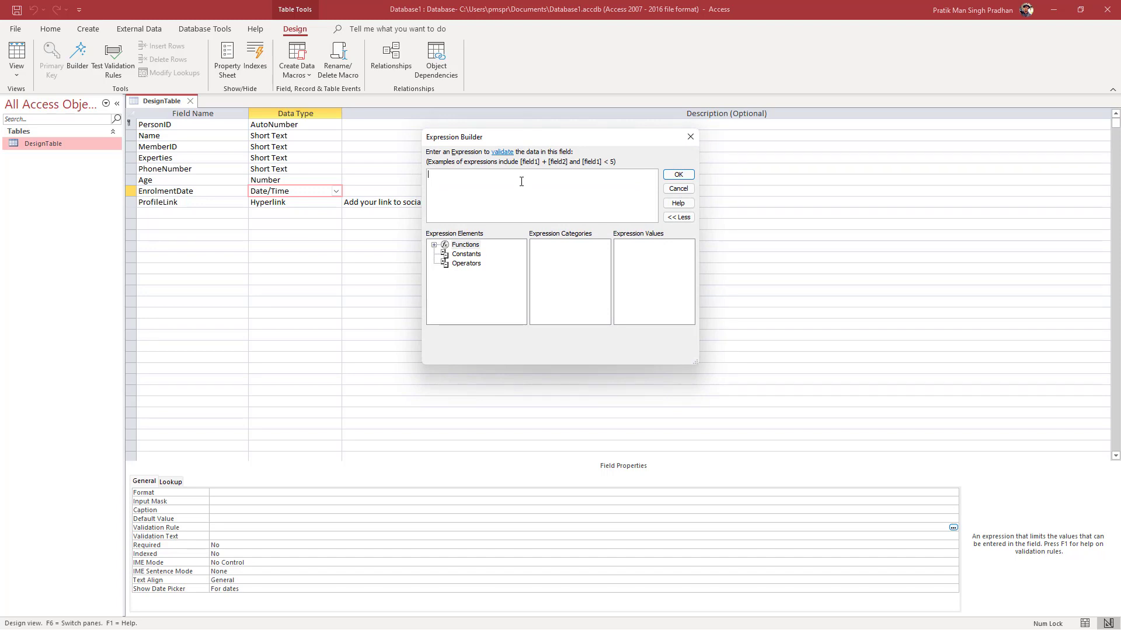
type("<")
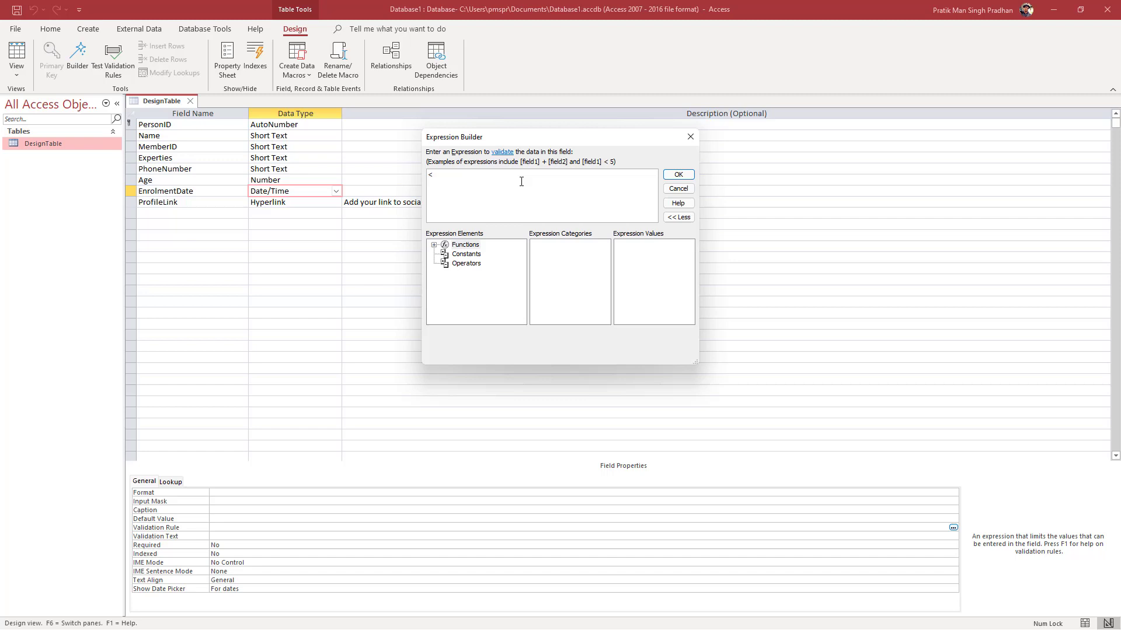
type("=")
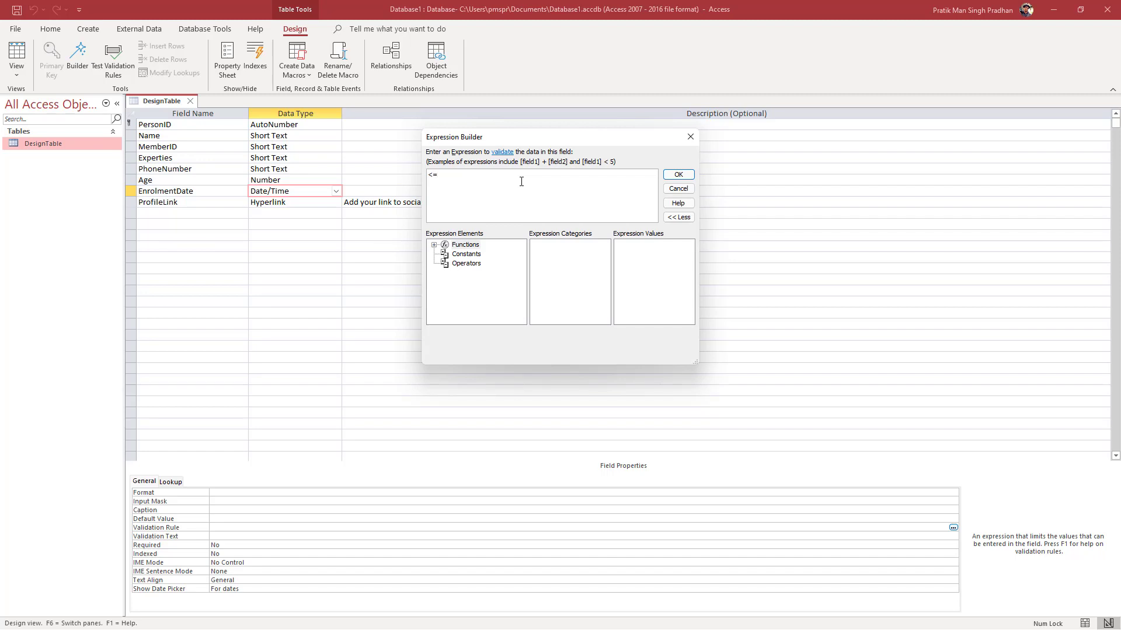
type("D")
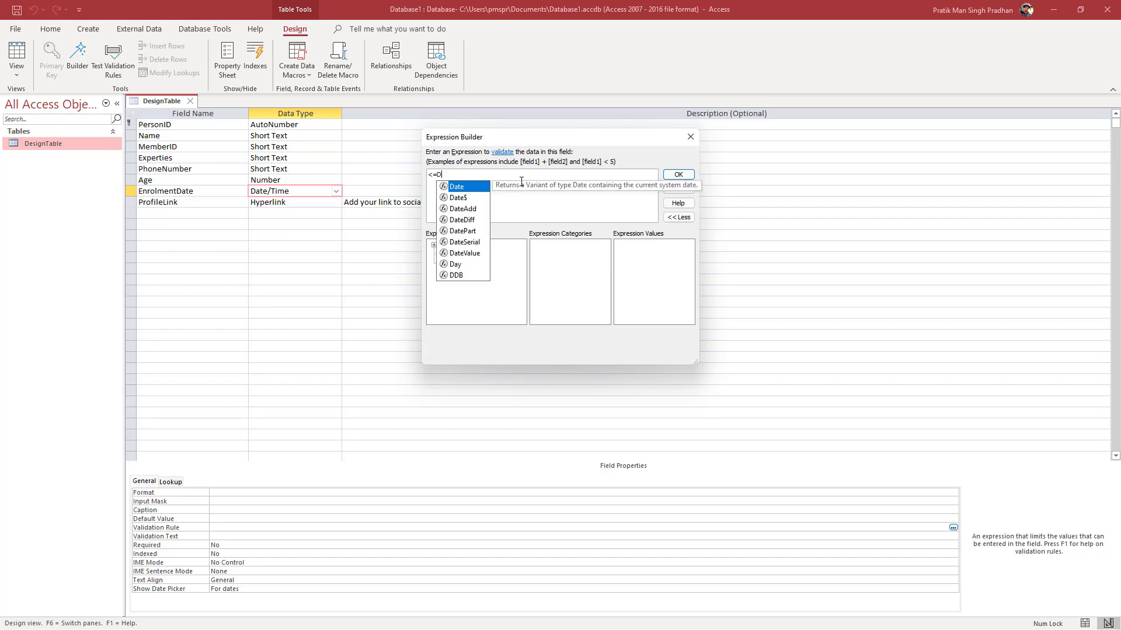
type("ate(")
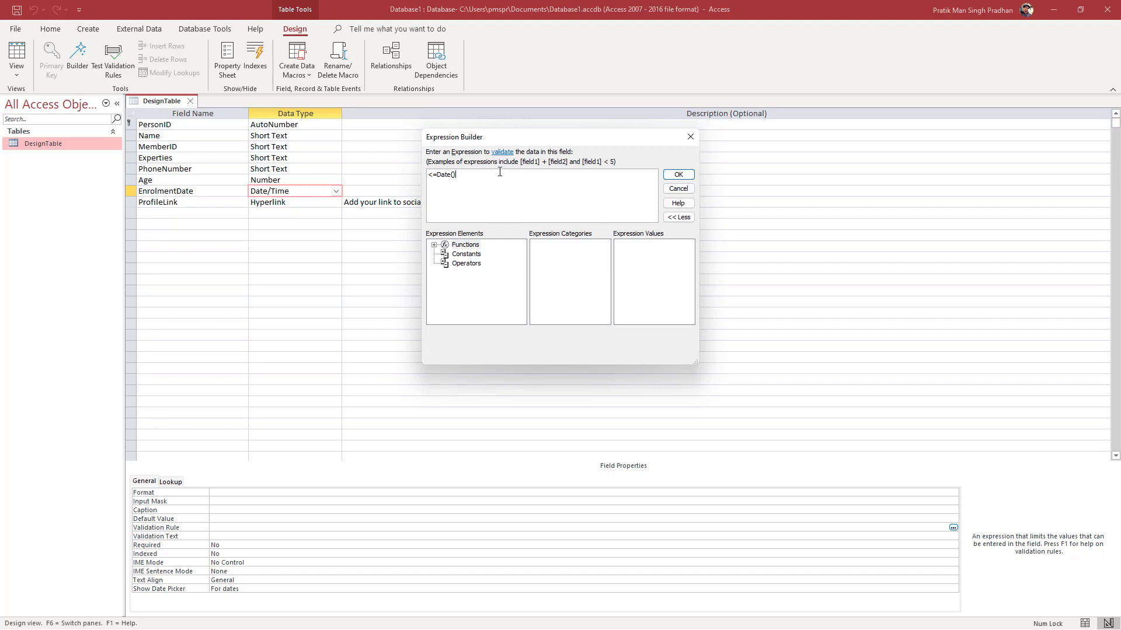
left_click(677, 174)
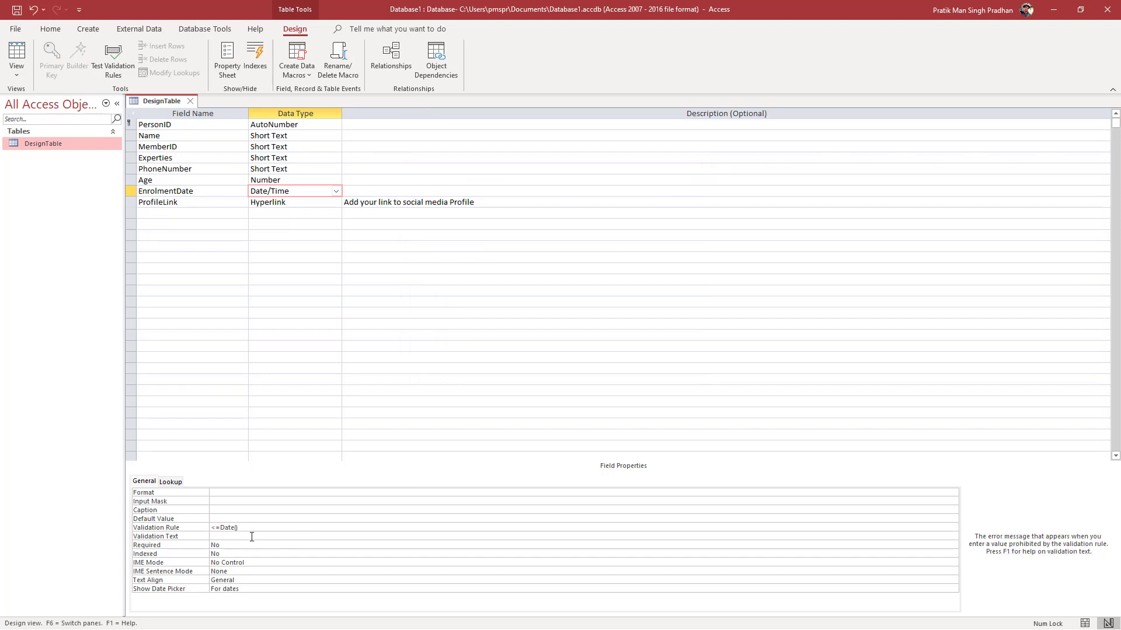
- Write the validation text "Please enter today's date or older dates"
type("Please enter t")
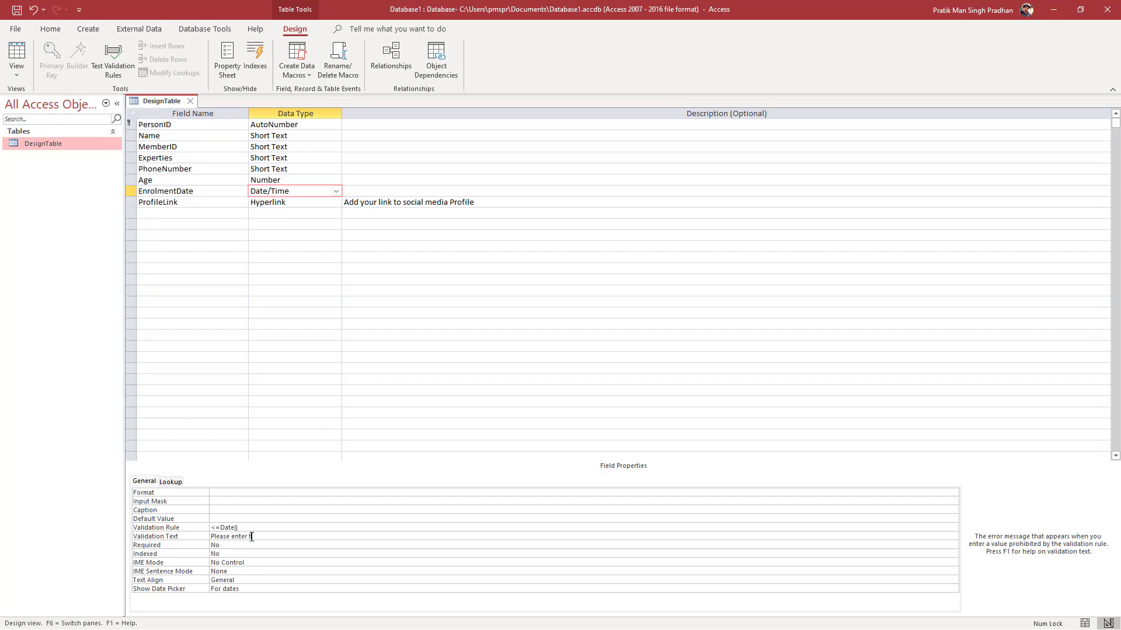
type("oday's date or")
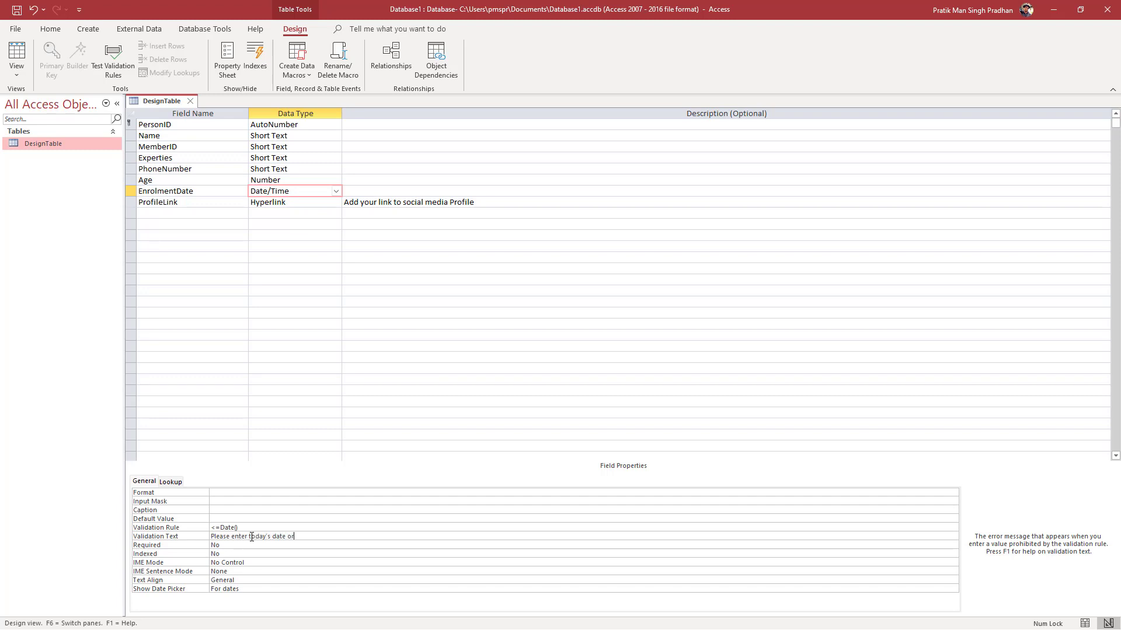
type("older dates")
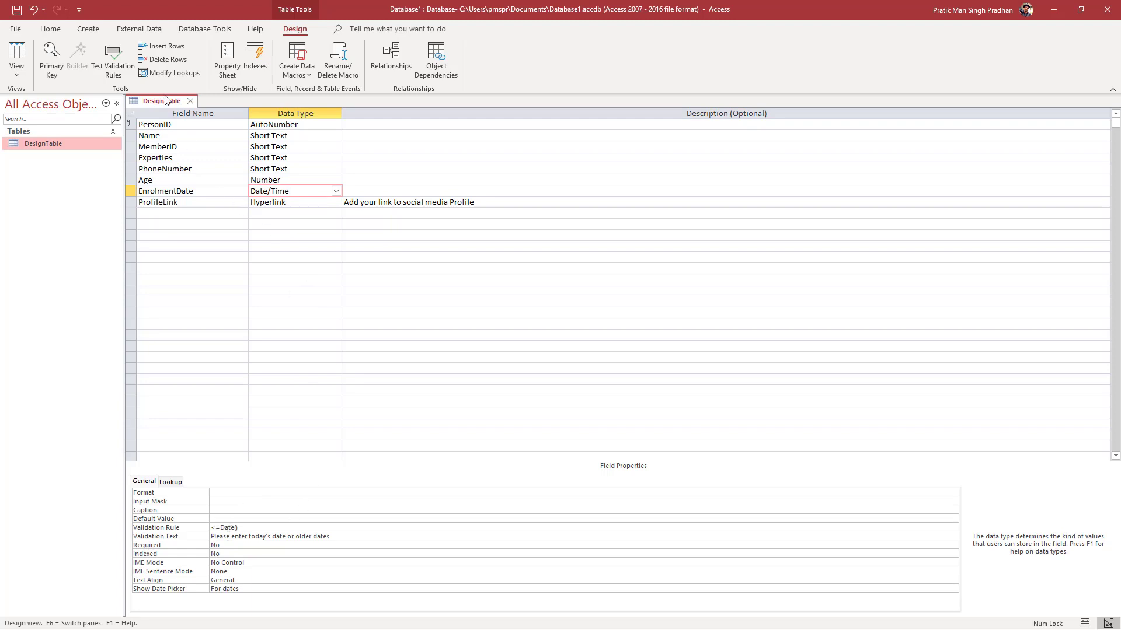
- Return DesignTable to Datasheet View, saving the design when prompted
right_click(159, 100)
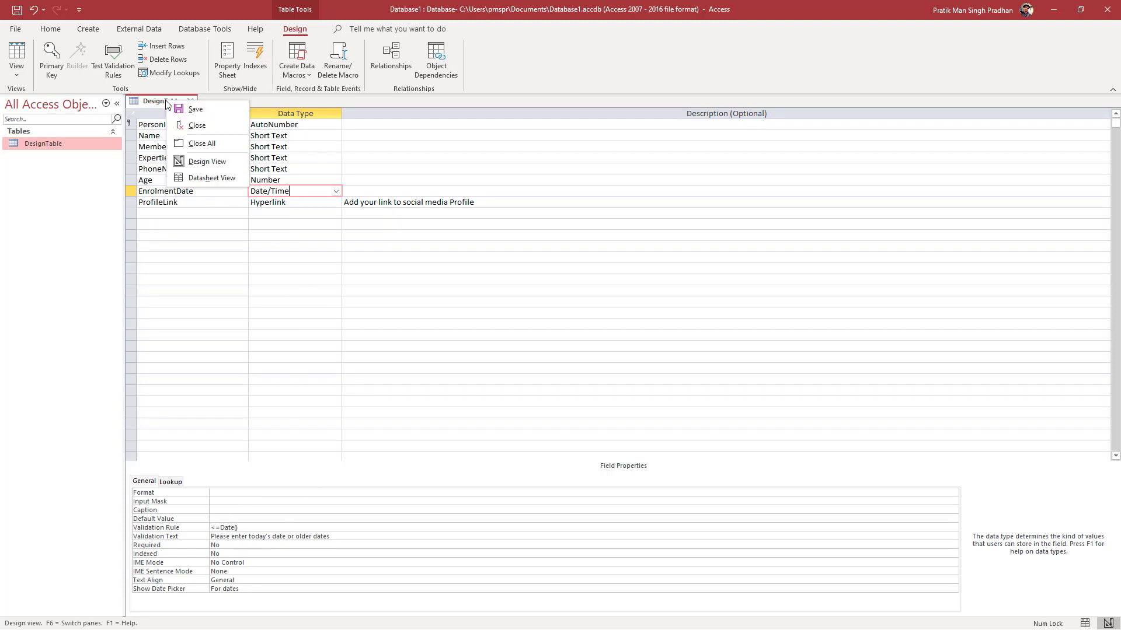
left_click(211, 177)
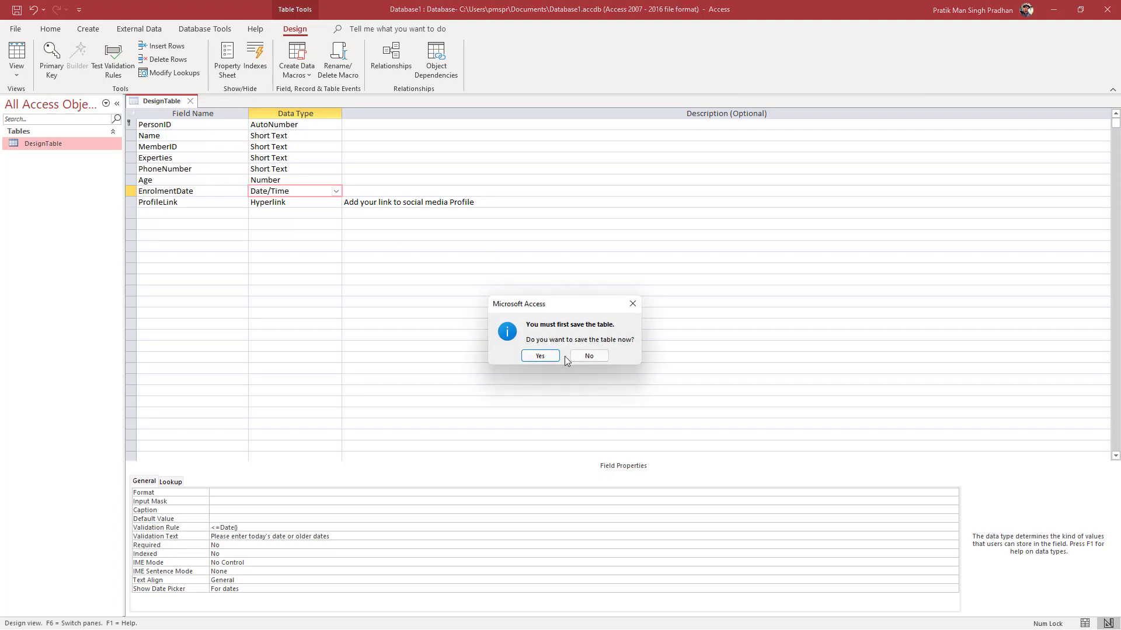
left_click(539, 356)
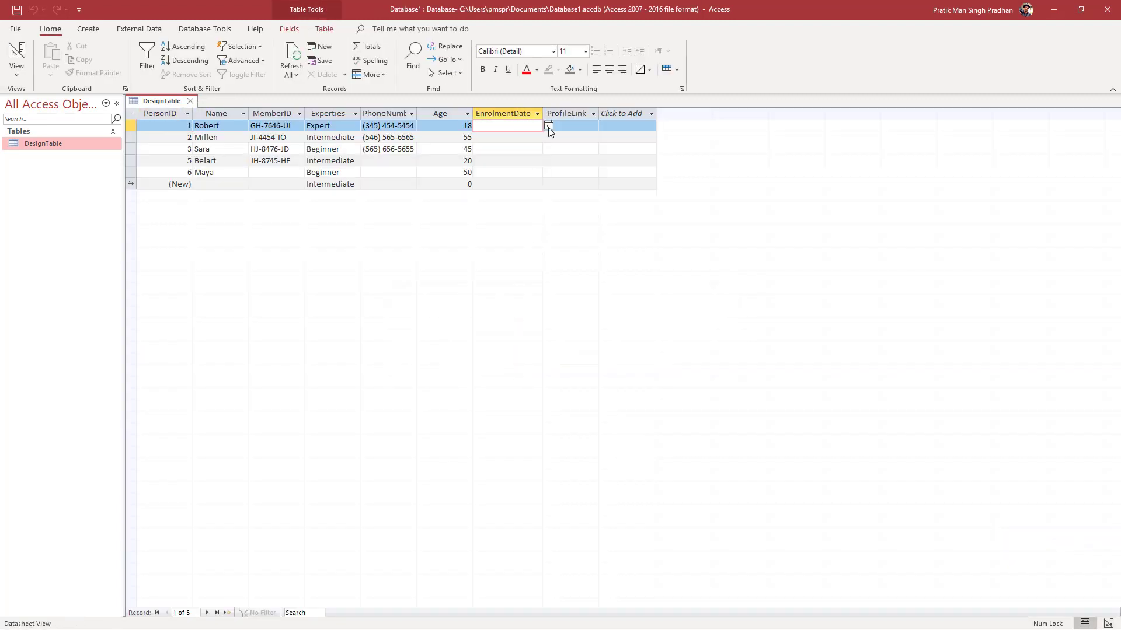
- Set Robert's enrolment date to 11/7/2021 and Millen's to 11/13/2021
left_click(547, 125)
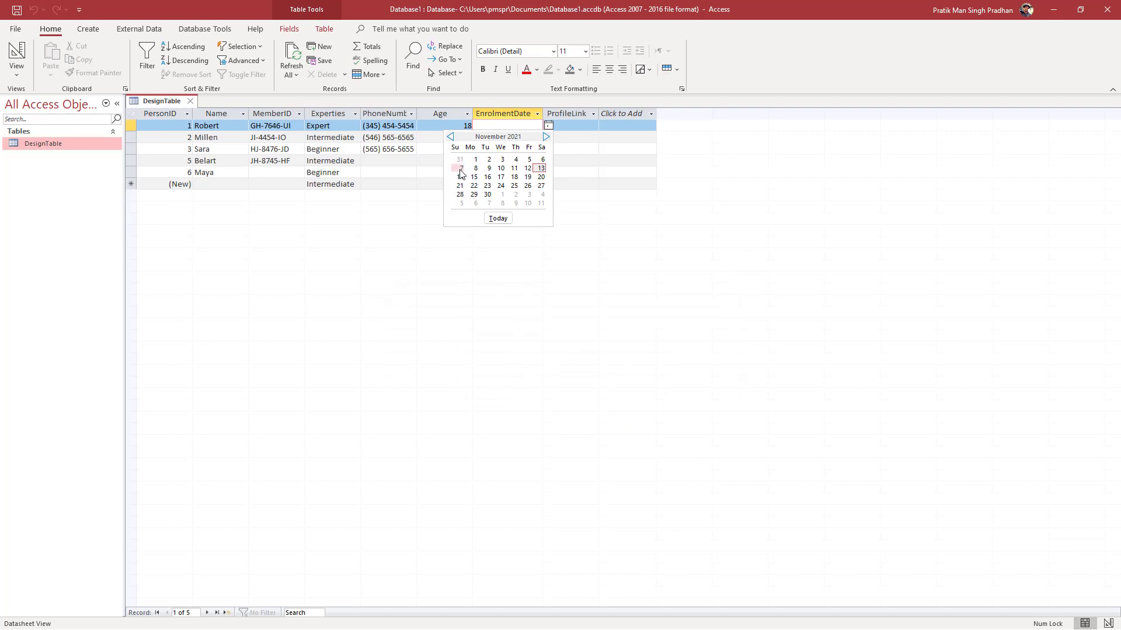
mouse_move(539, 168)
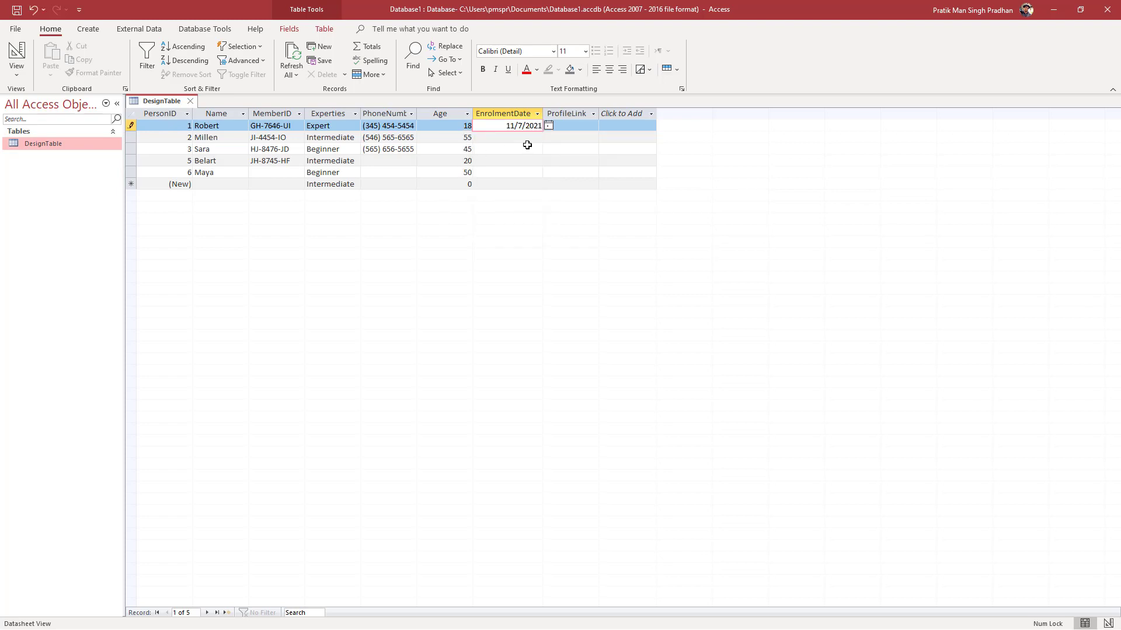
left_click(548, 136)
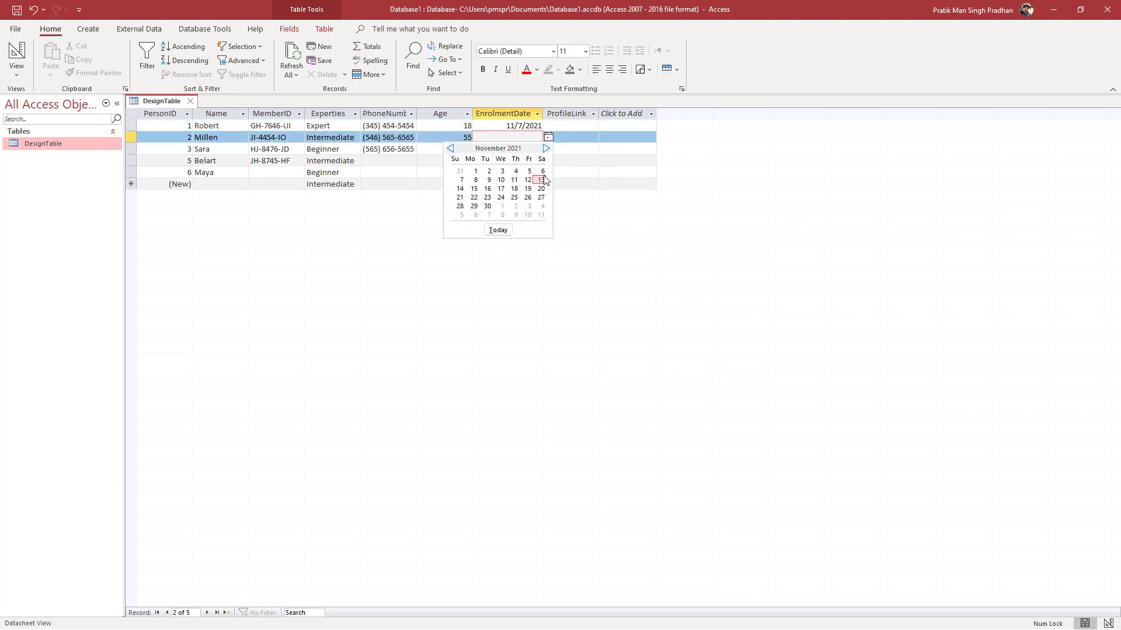
left_click(541, 179)
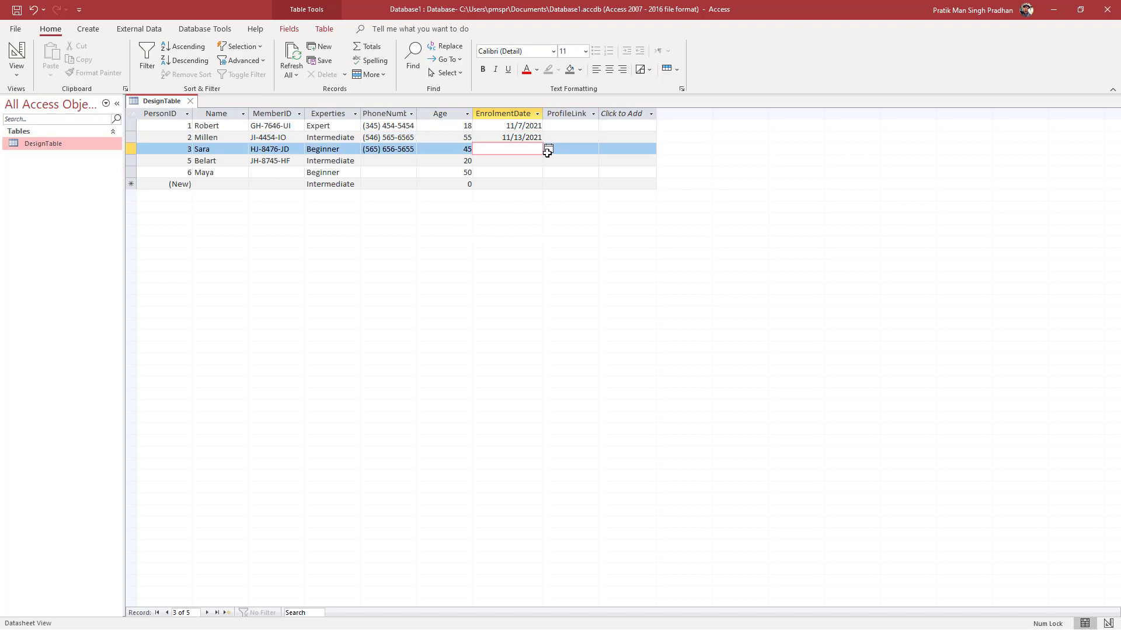
- Try future dates 11/25/2021 and 12/1/2021 for Sara, dismiss the warnings, then enter 11/1/2021
left_click(548, 148)
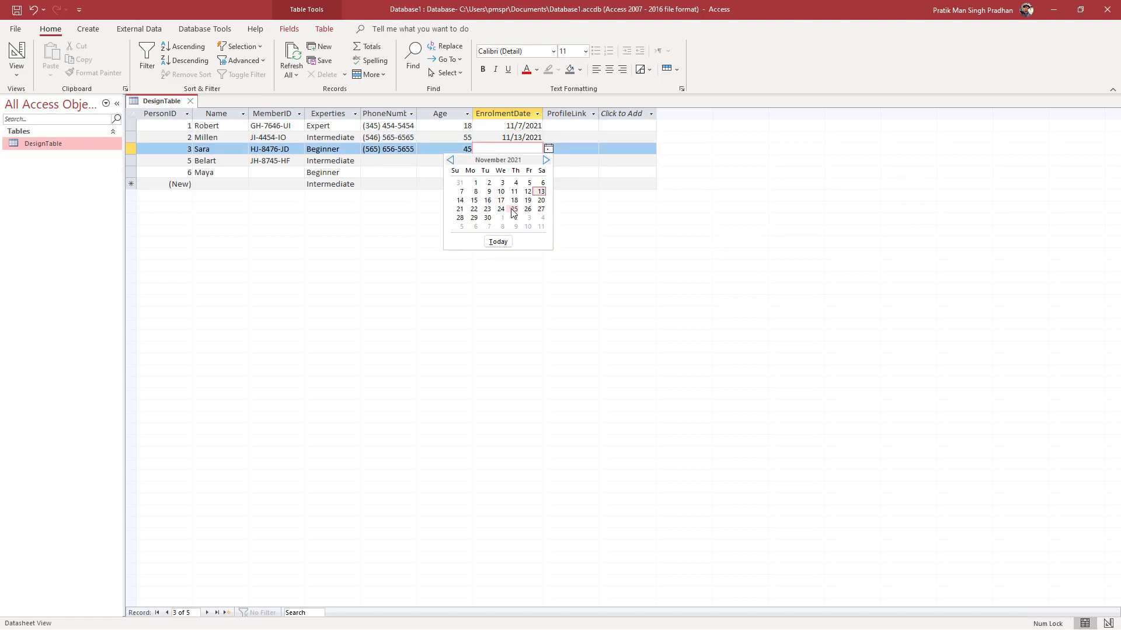
left_click(514, 209)
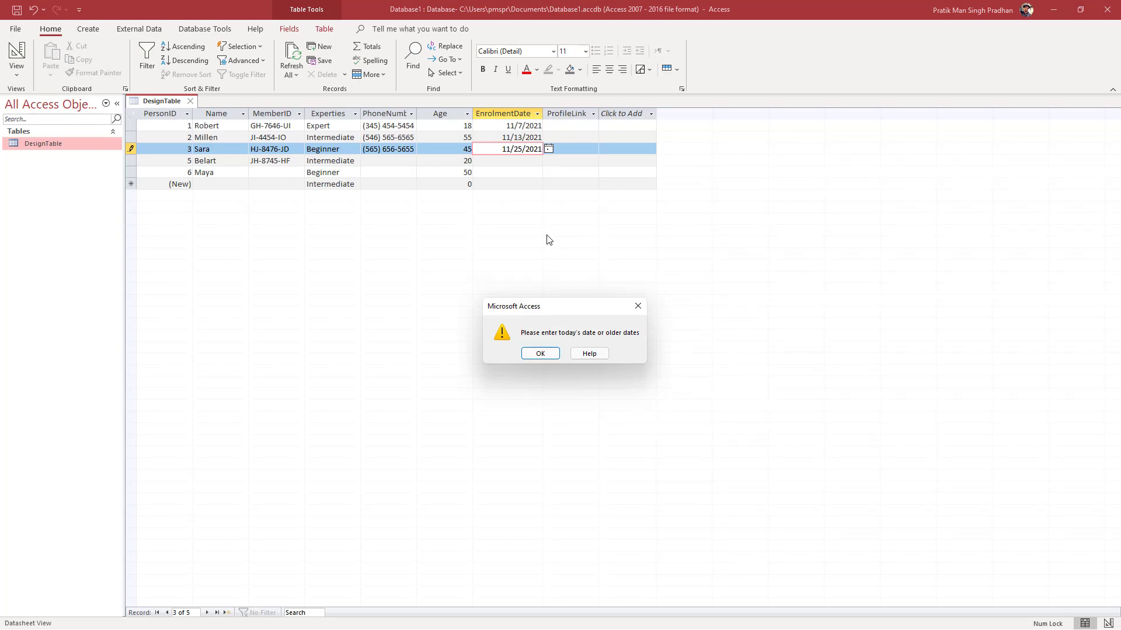
mouse_move(544, 320)
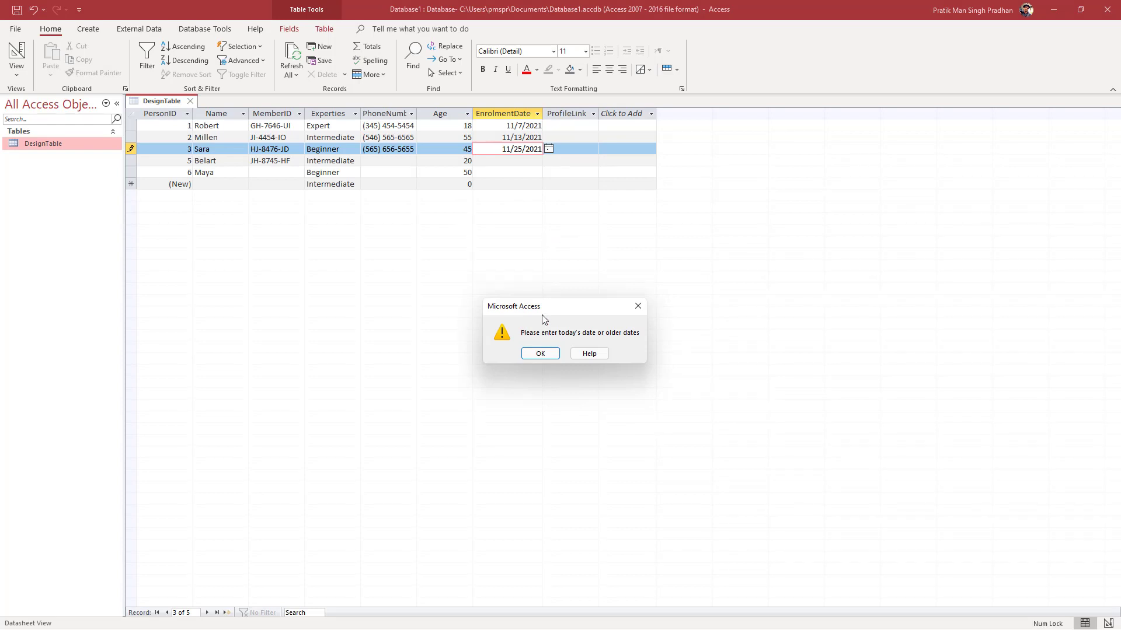
left_click(539, 353)
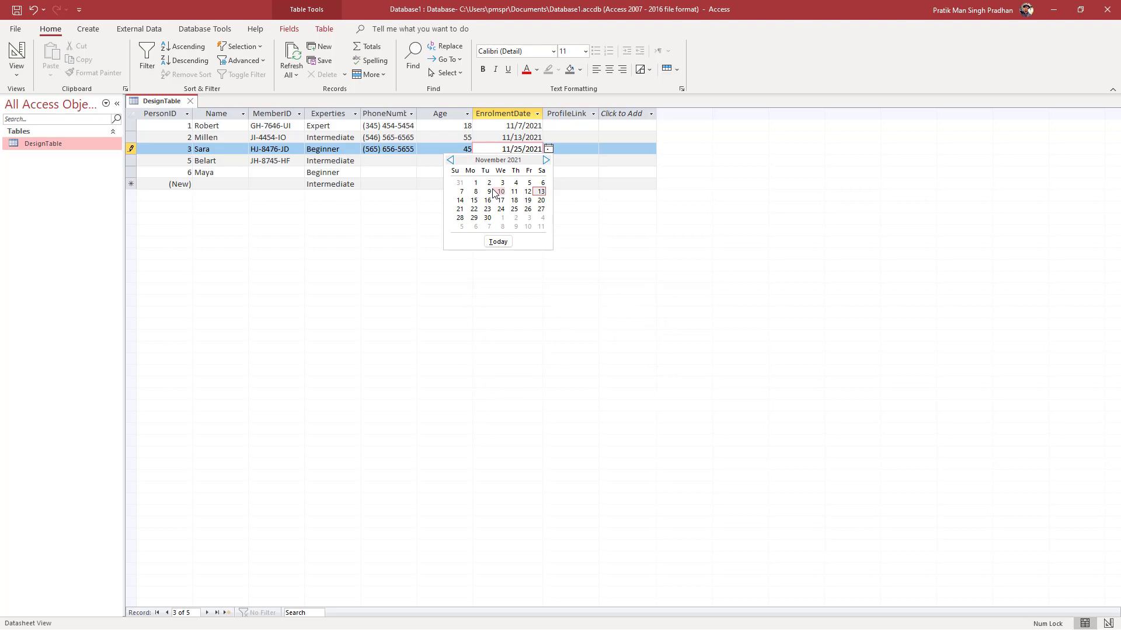
left_click(501, 191)
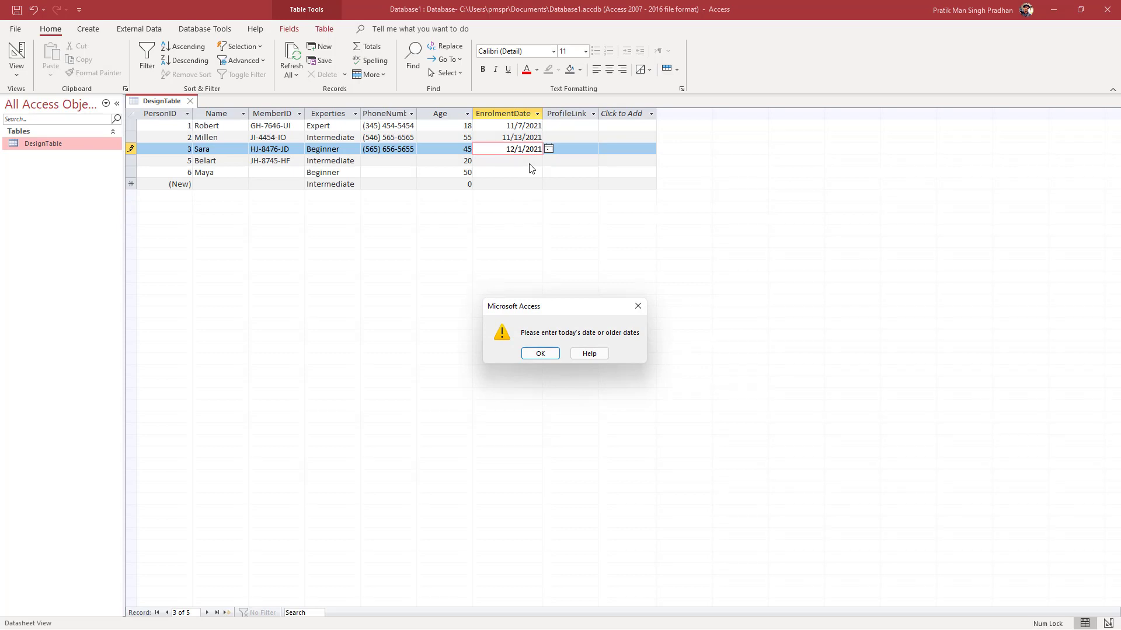
left_click(539, 353)
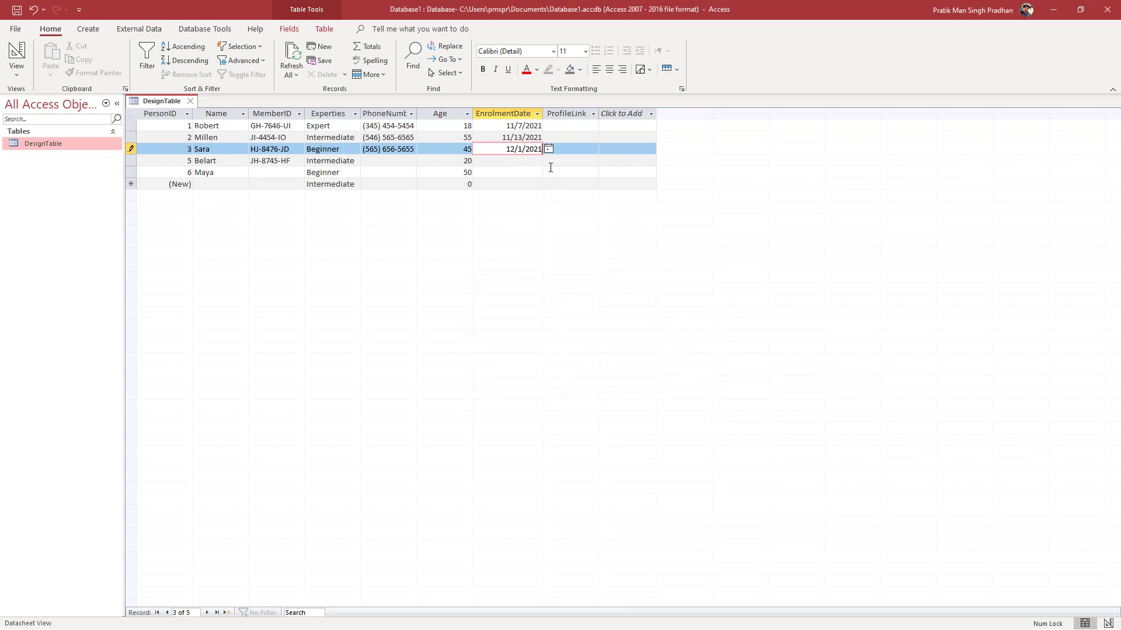
type("11/1/2021")
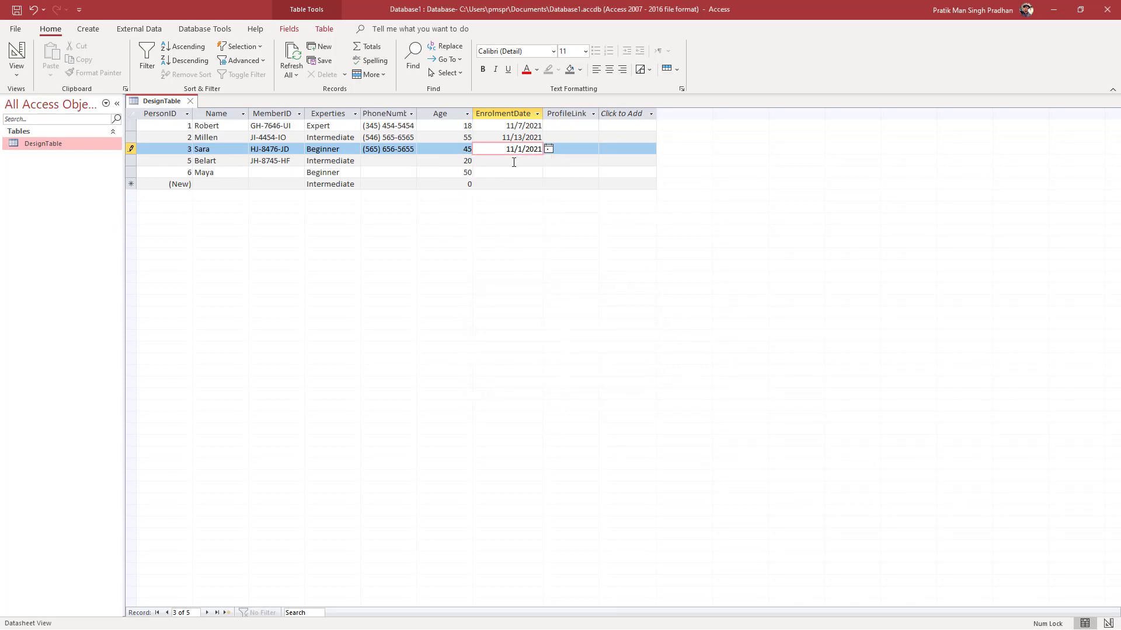
left_click(507, 160)
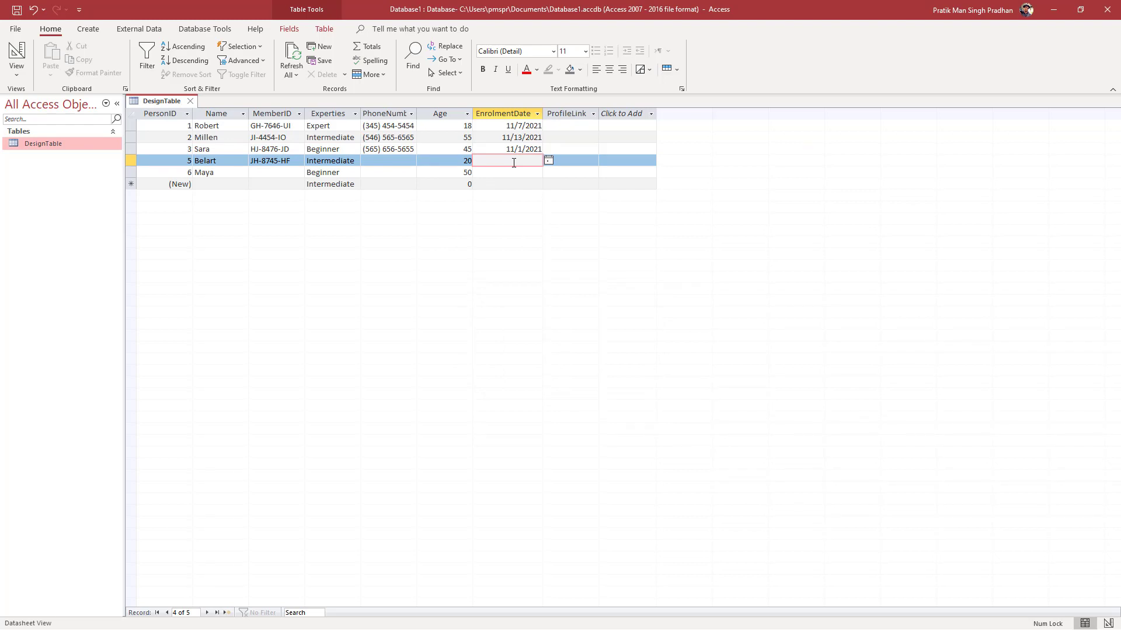